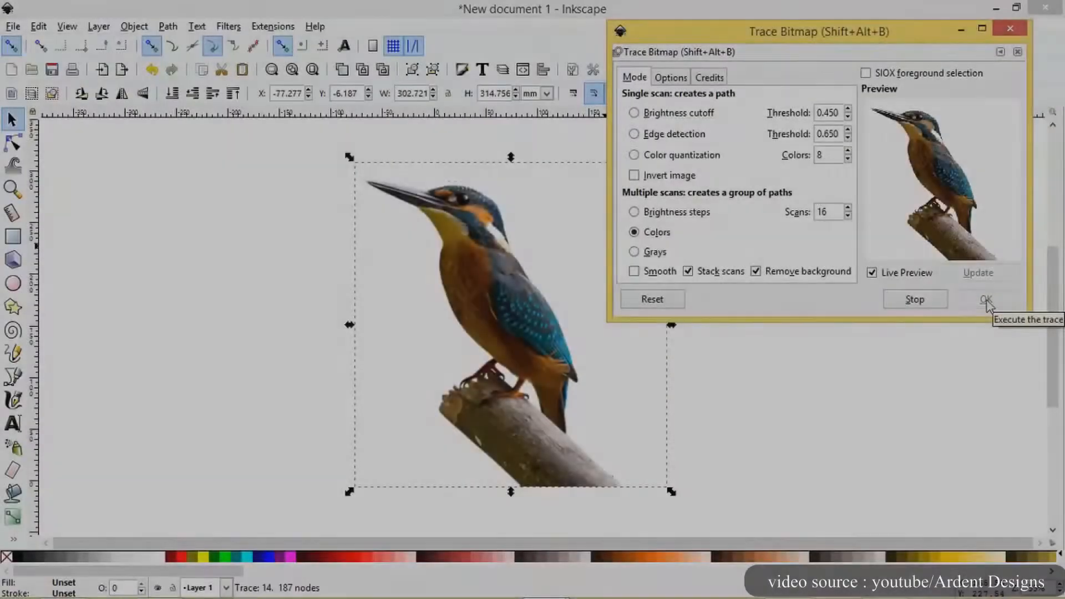
- Trace the kingfisher photo with 8 colour scans and confirm
left_click(988, 299)
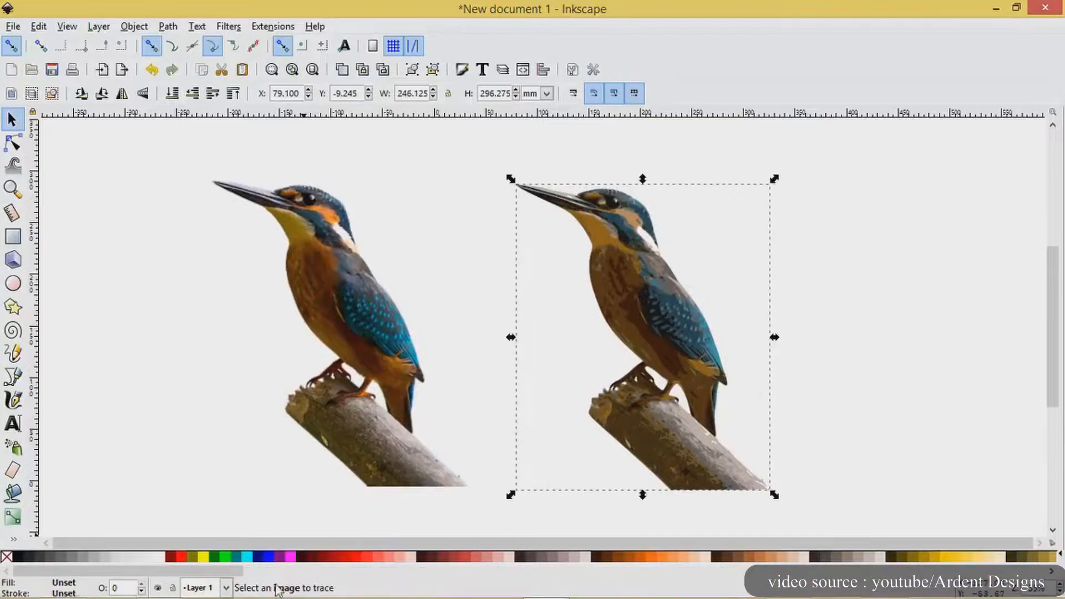
left_click(661, 319)
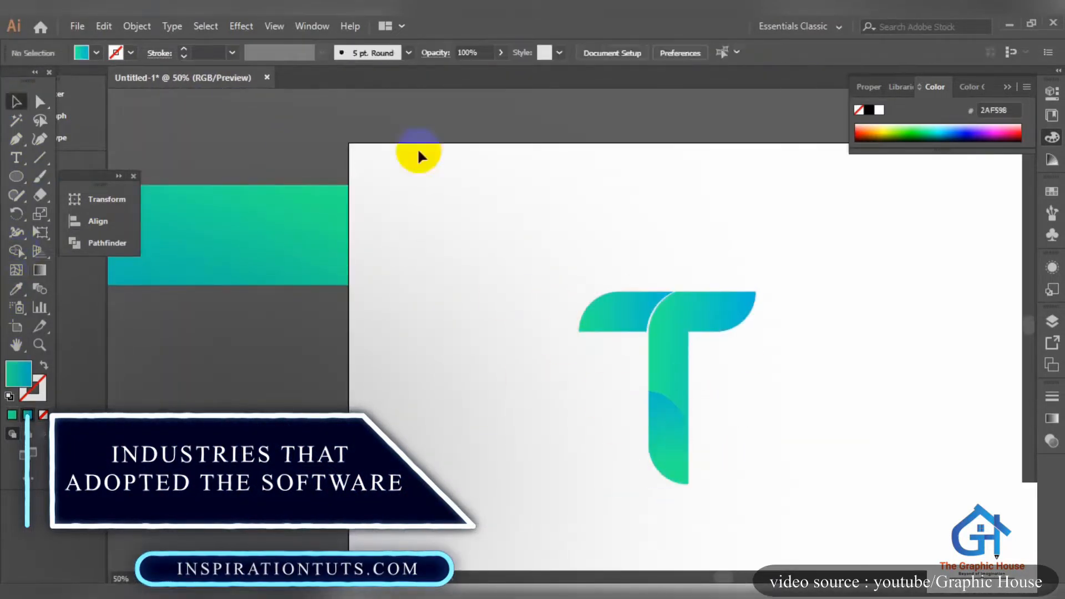
- Draw the half head profile along the vertical guide
left_click(15, 292)
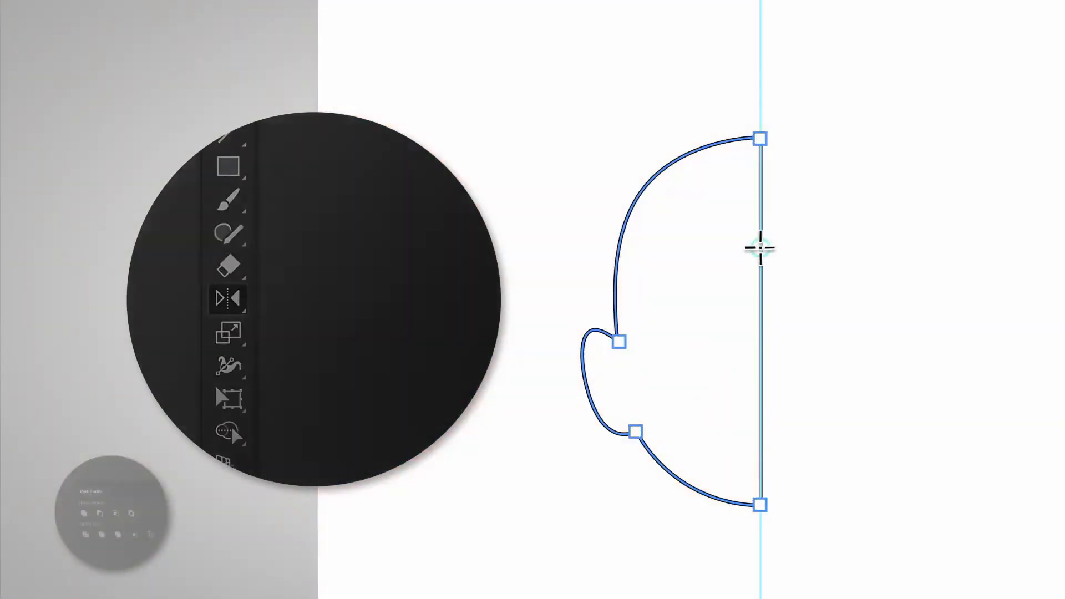
- Trace the sketch shapes with unfilled black Bezier curves
left_click(217, 316)
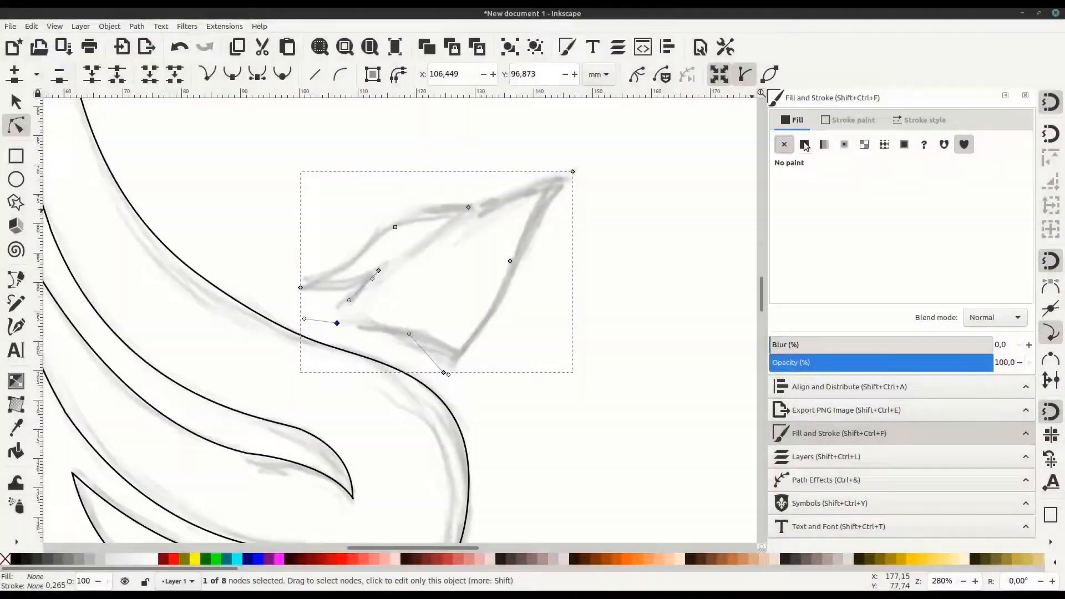
- Set the distant mountain path's opacity to about 51%
left_click(805, 144)
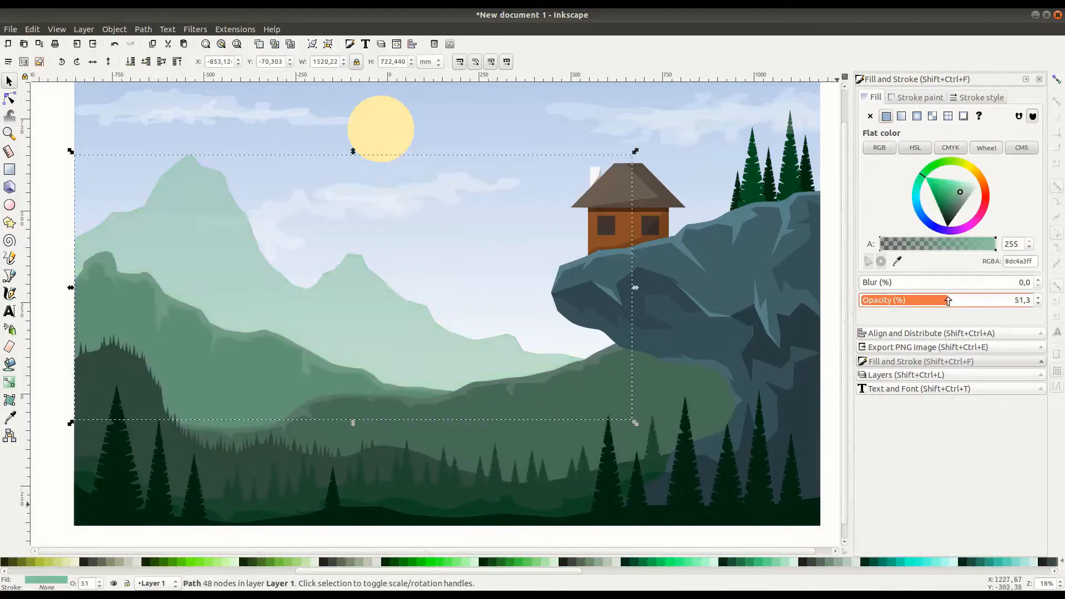
- Open the Shaper tool flyout listing Dynamic Sketch and Pencil
right_click(734, 178)
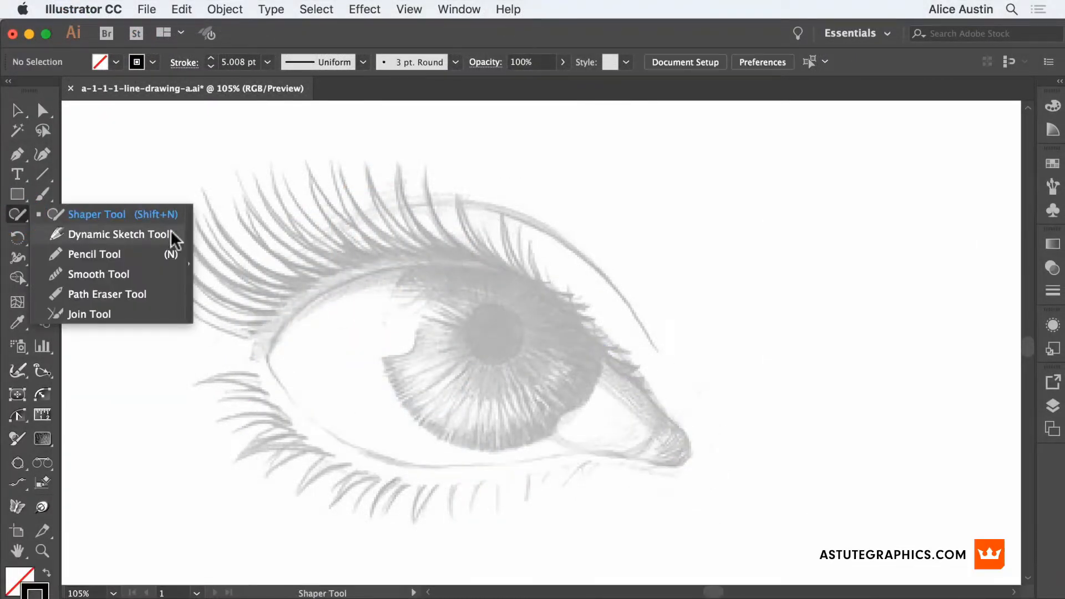
- Draw the eye outline over the sketch with the Dynamic Sketch tool
left_click(119, 234)
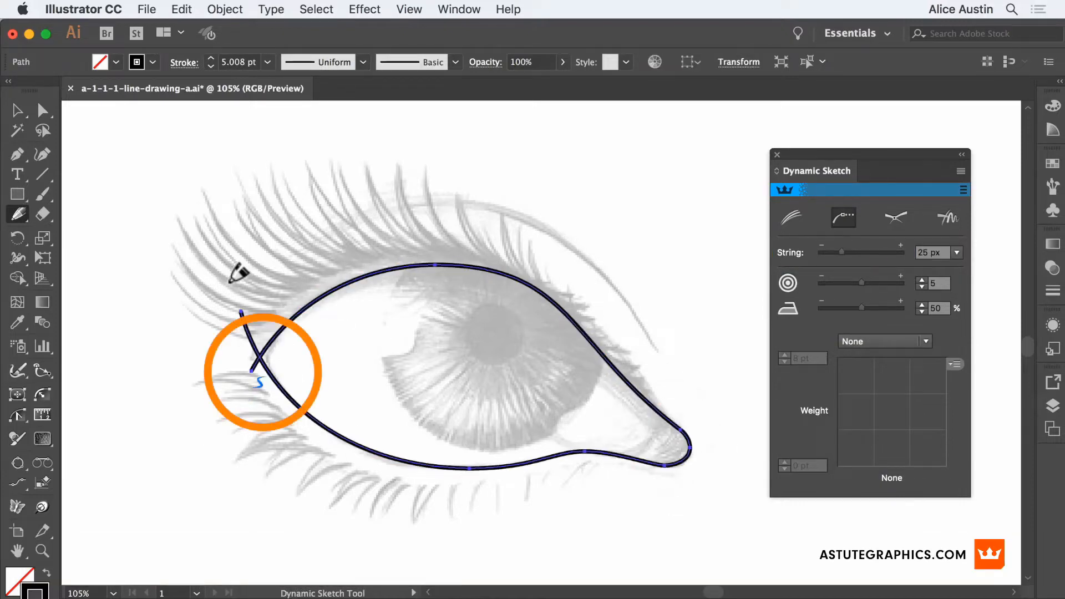
left_click_drag(279, 258, 659, 354)
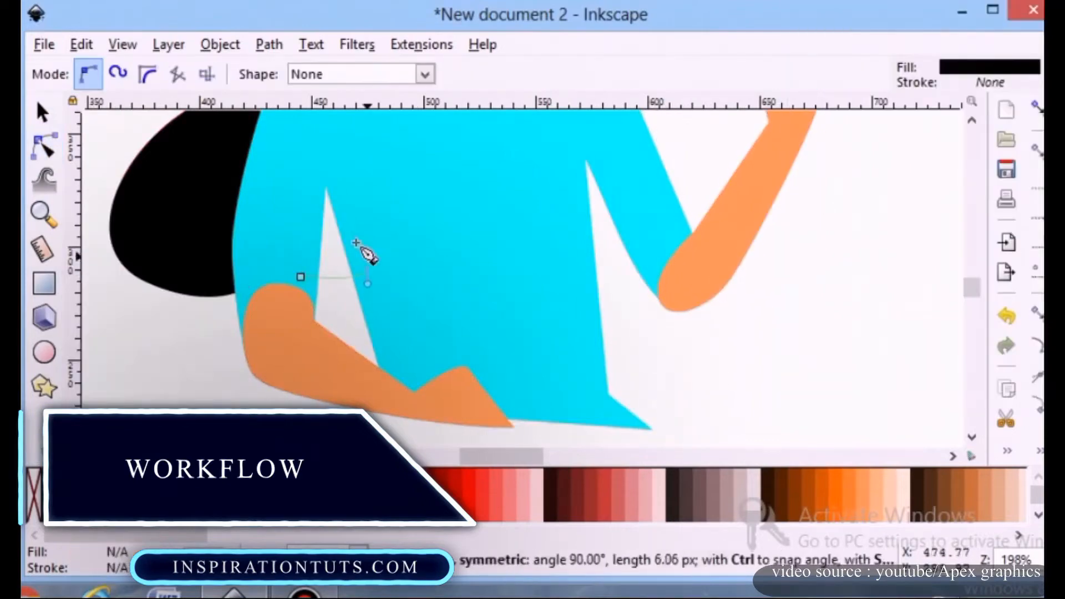
- Draw and node-edit the curved bridge between the glasses rims
left_click(40, 112)
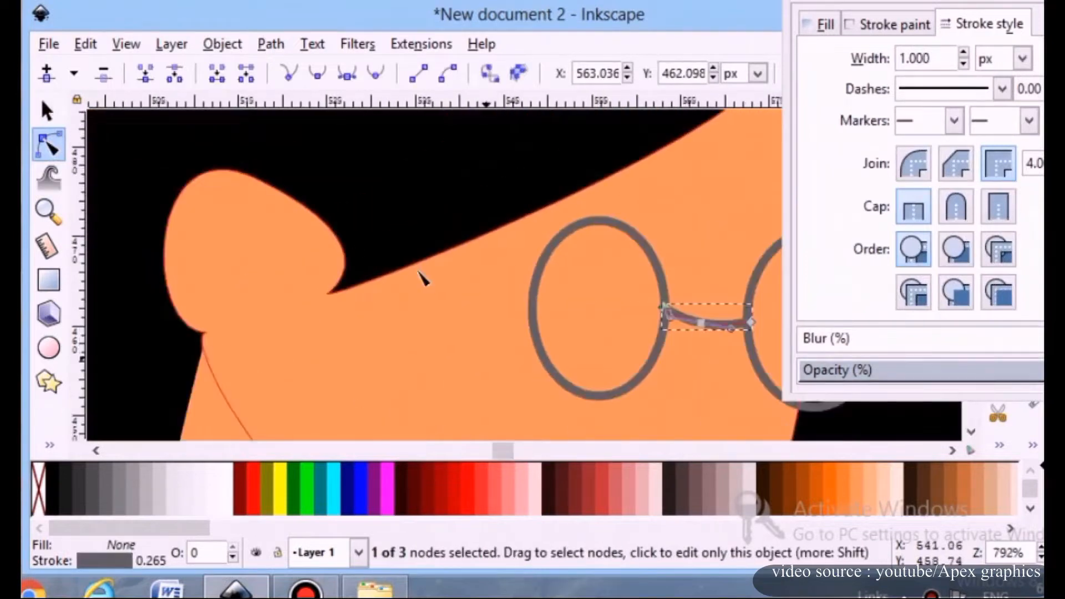
left_click(46, 147)
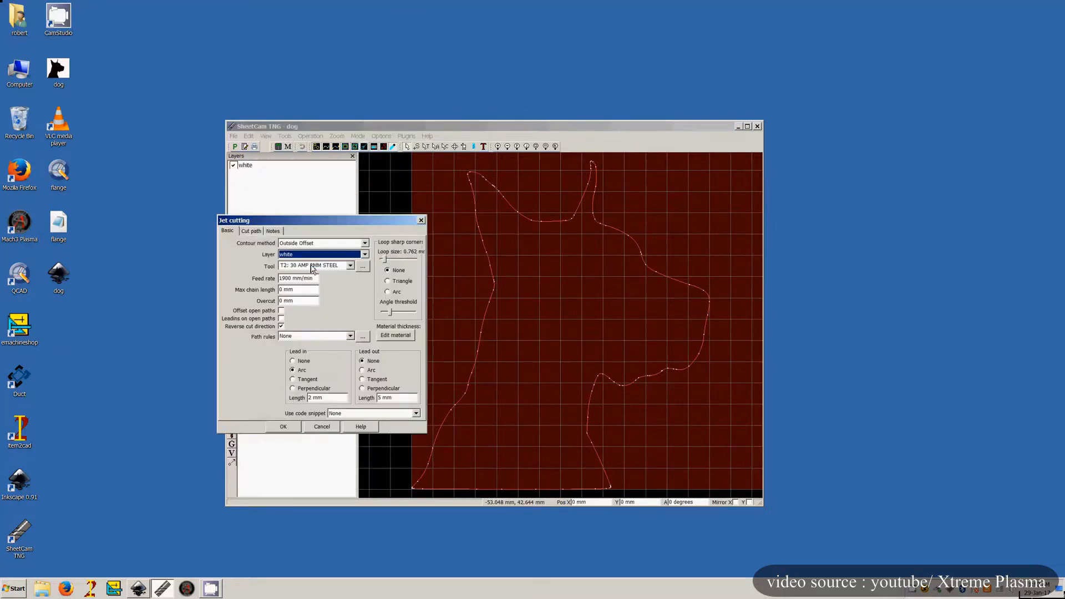
- Configure an Outside Offset jet cutting operation and load the dog toolpath file
left_click(283, 427)
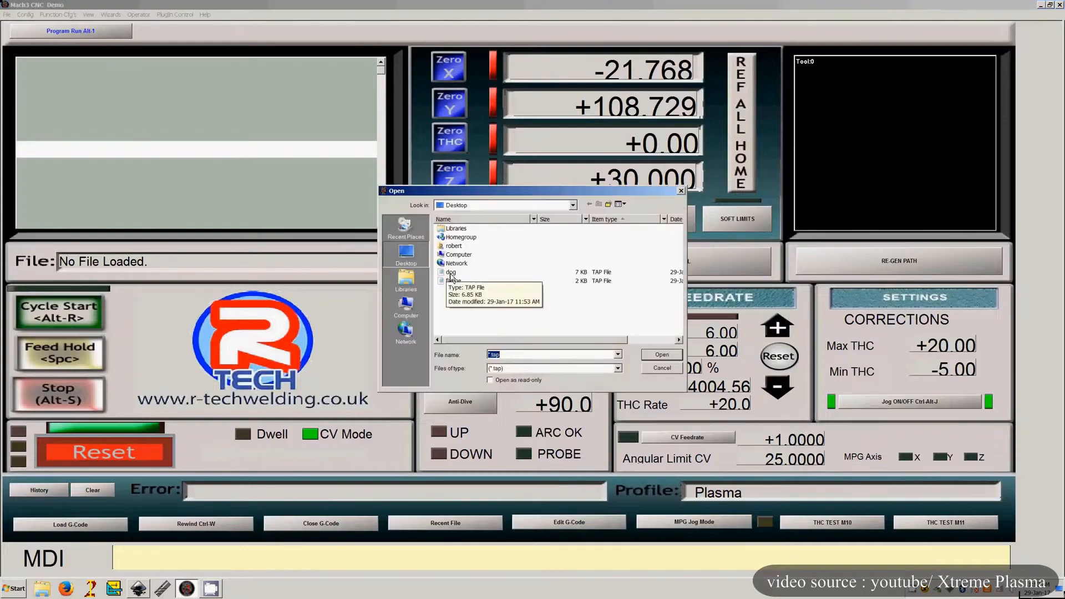
left_click(661, 355)
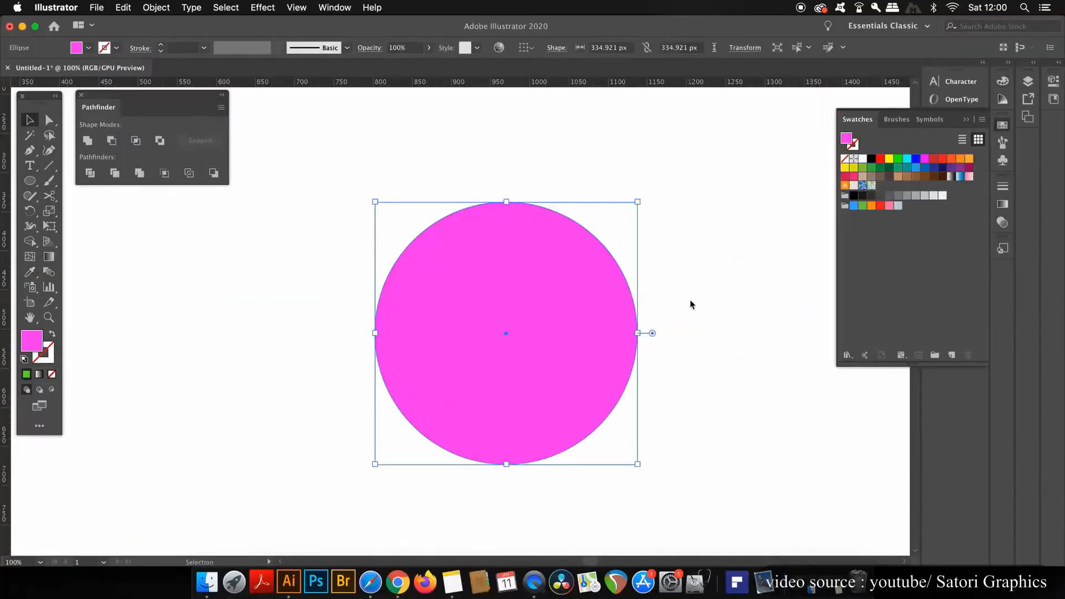
left_click(297, 7)
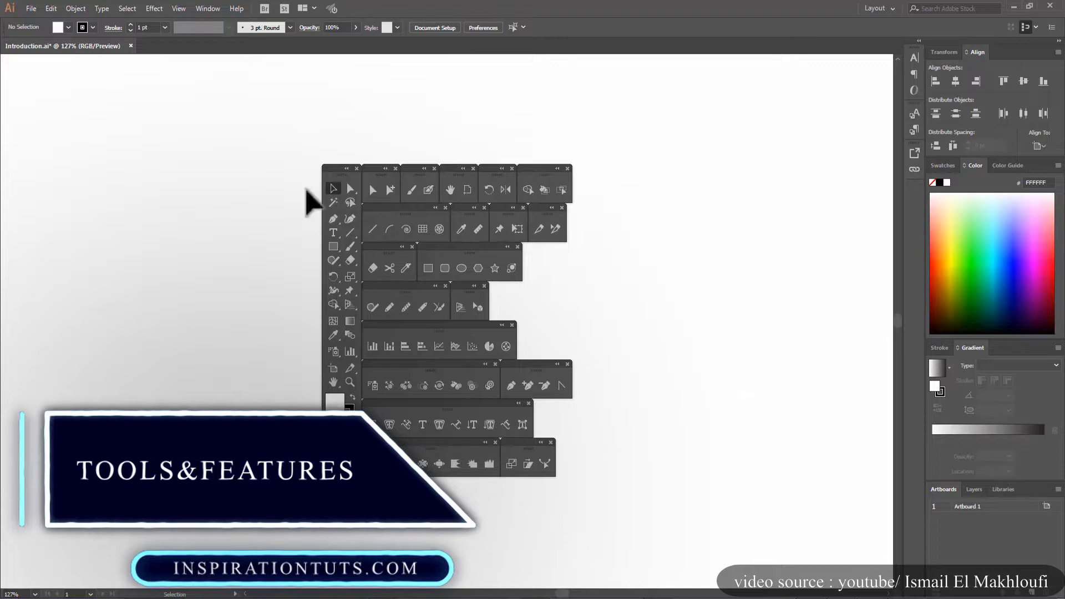
mouse_move(373, 189)
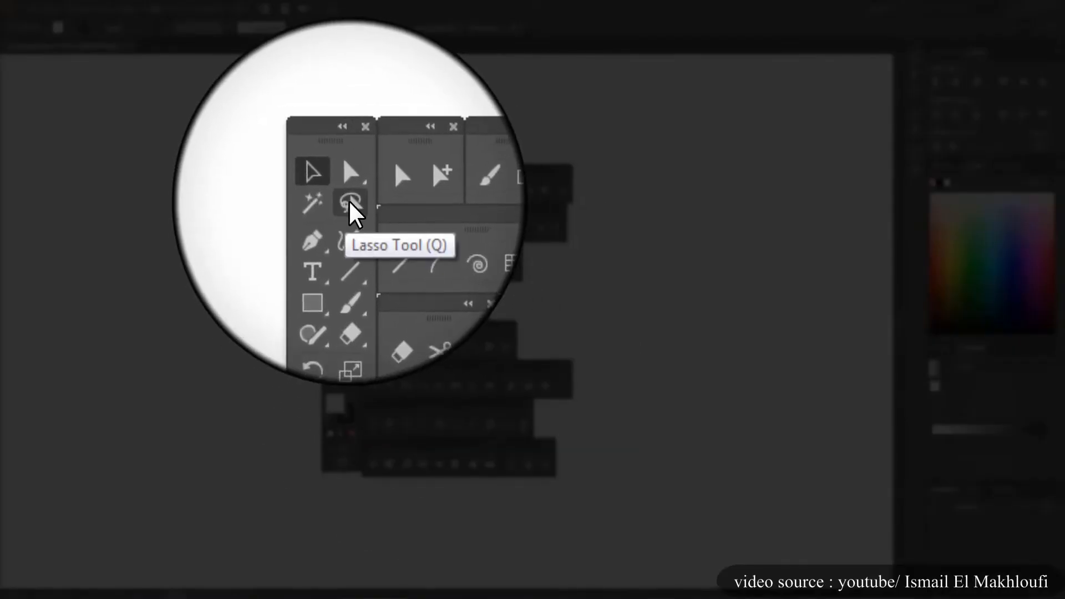
- Select individual anchor points with the Direct Selection Tool (A)
left_click(346, 203)
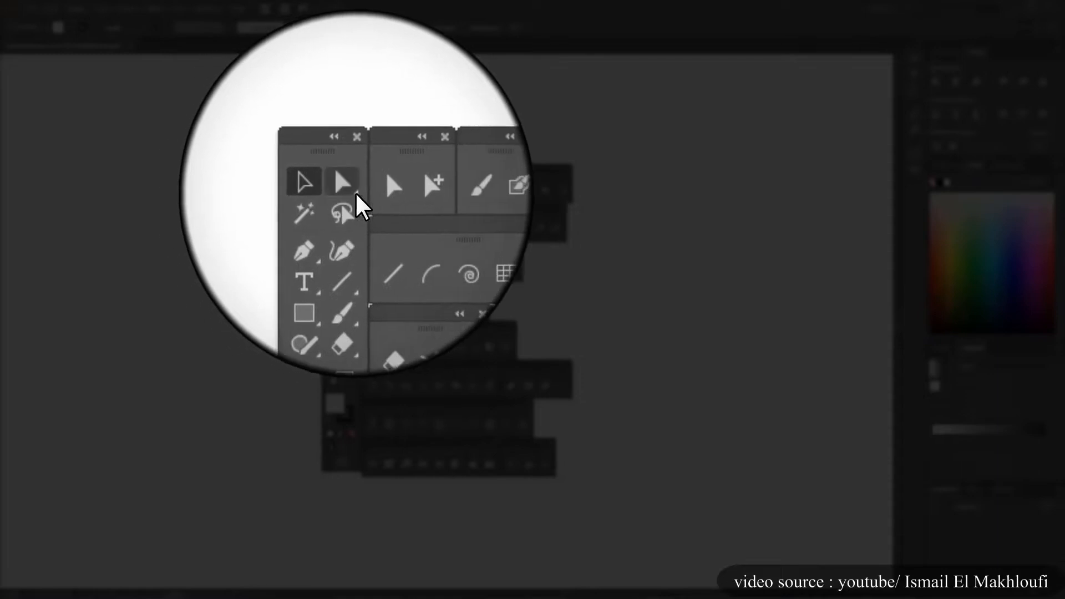
mouse_move(362, 214)
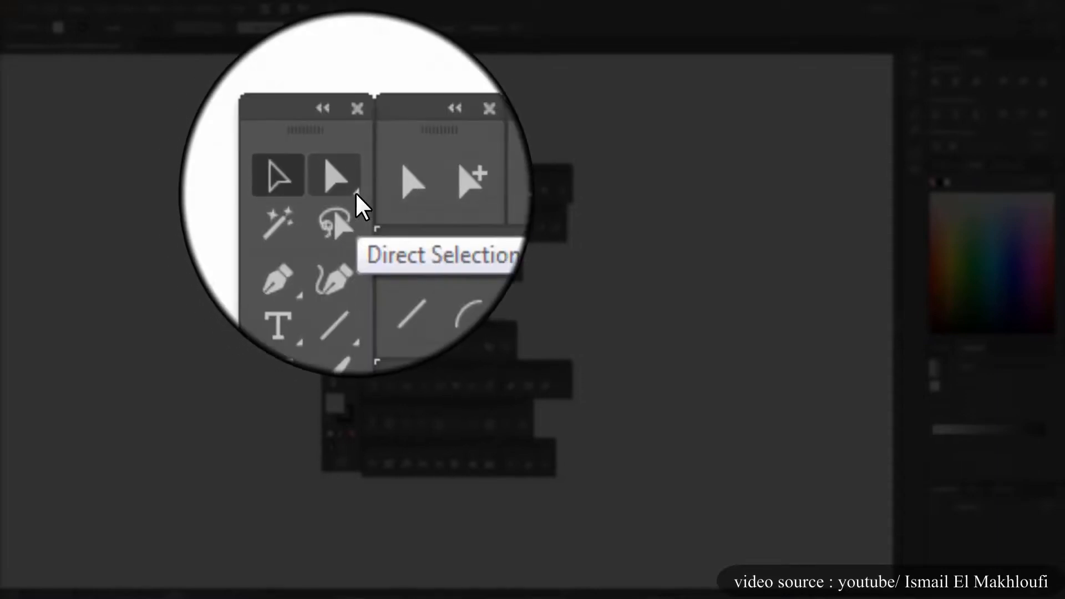
left_click(335, 175)
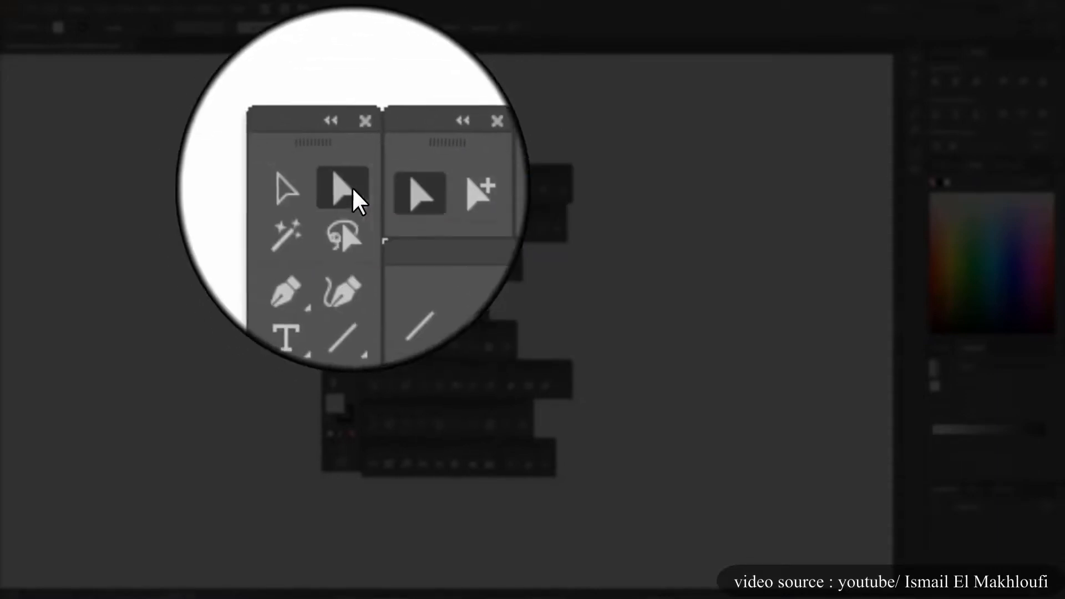
left_click(286, 223)
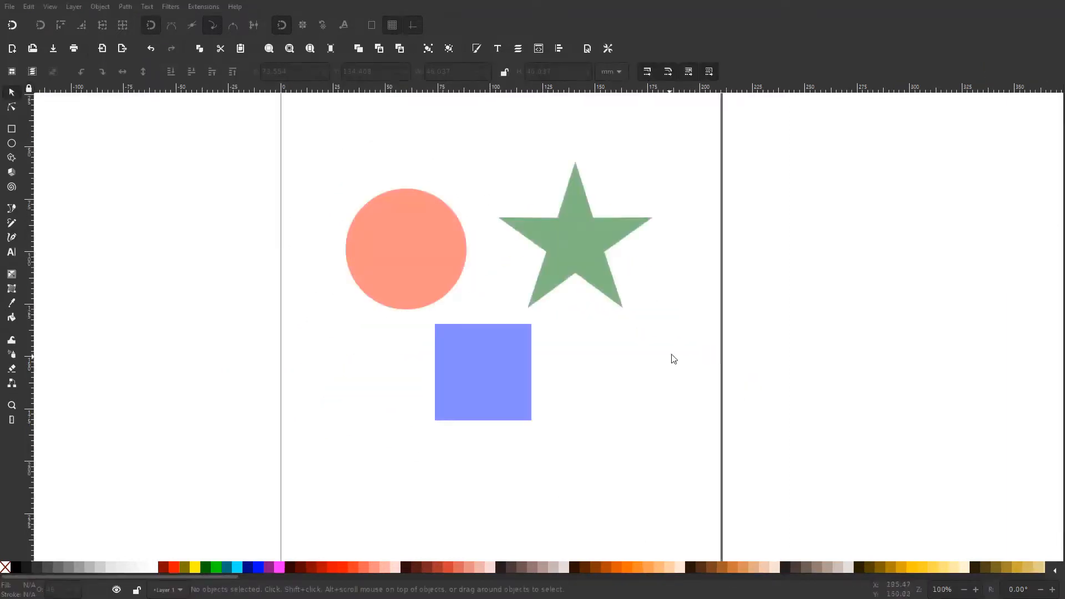
left_click_drag(531, 328, 601, 397)
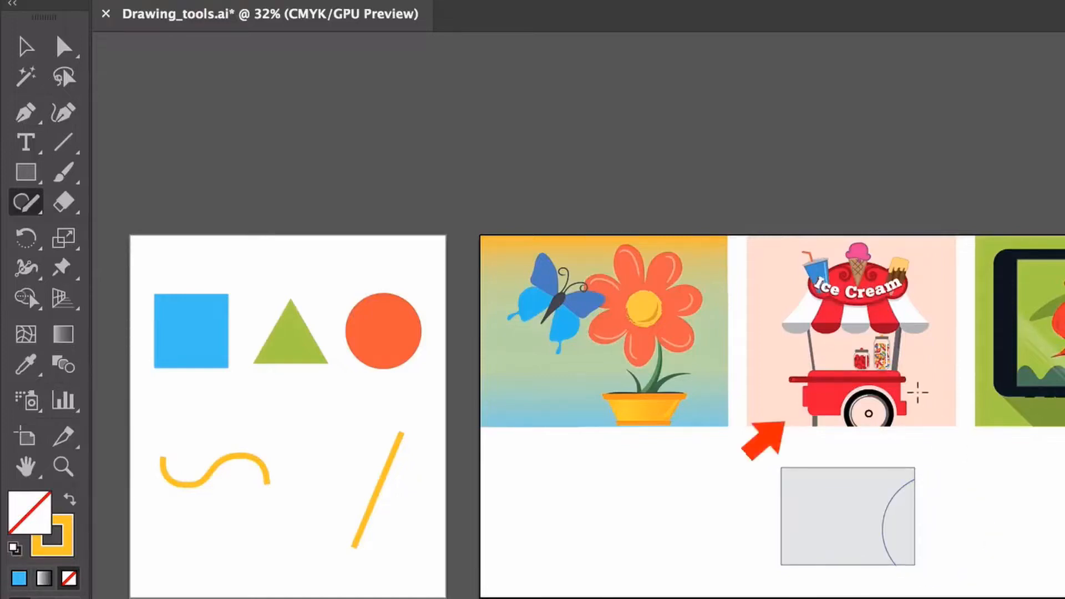
- Choose the Pencil Tool from the Shaper tool group
left_click(25, 203)
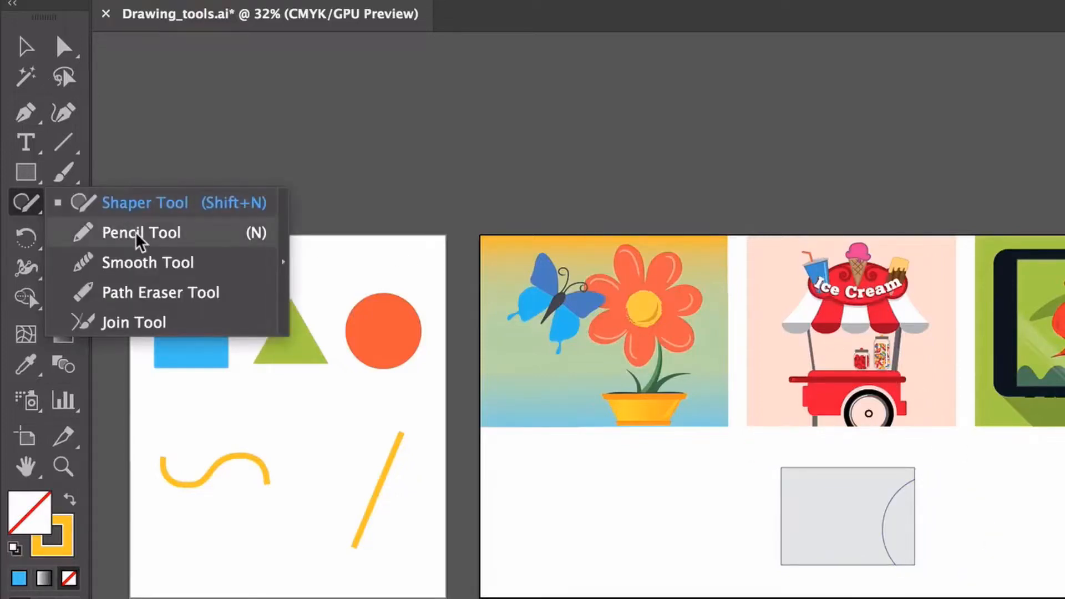
left_click(141, 232)
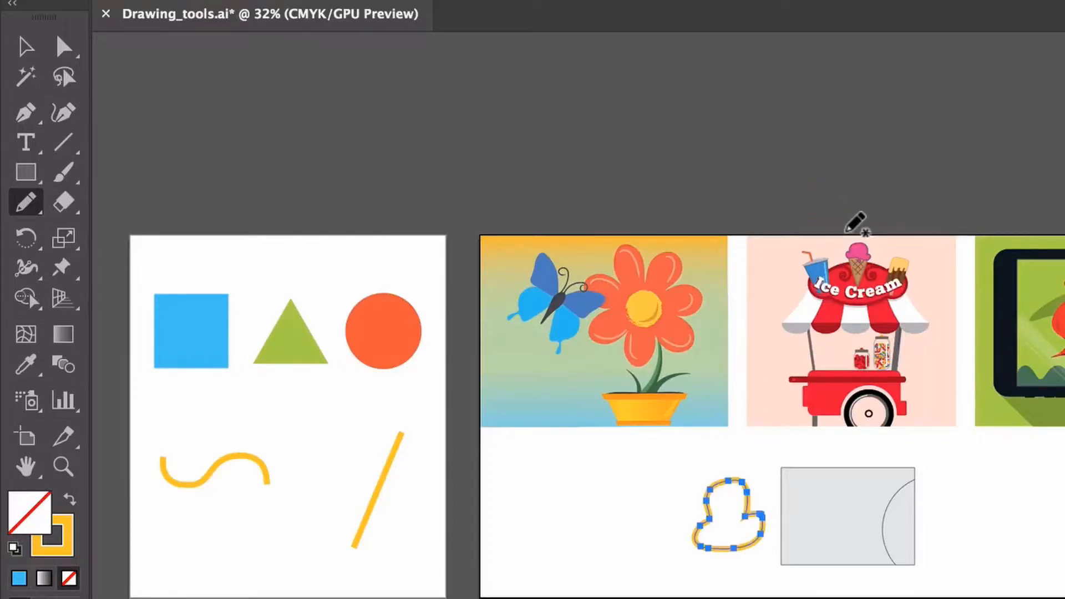
mouse_move(745, 458)
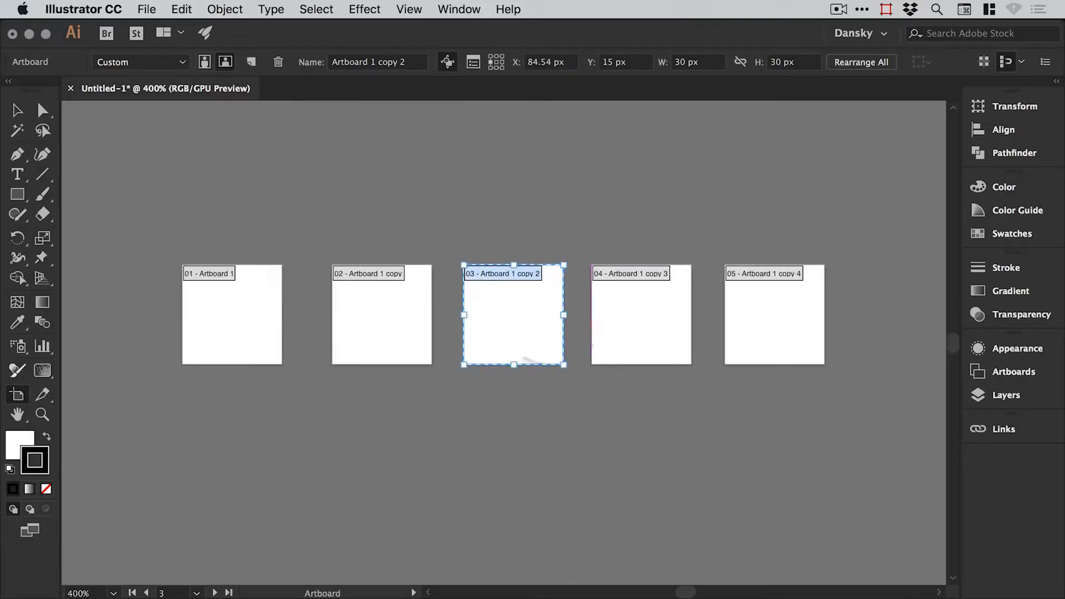
- From the Artboards panel, rearrange all five artboards into 2 columns
left_click(459, 8)
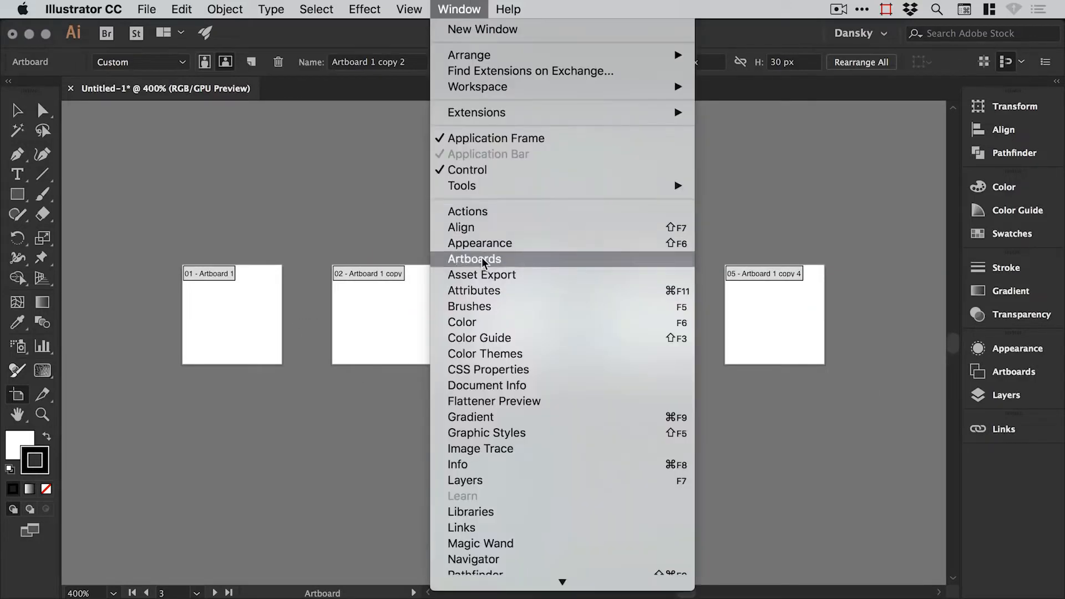
left_click(474, 259)
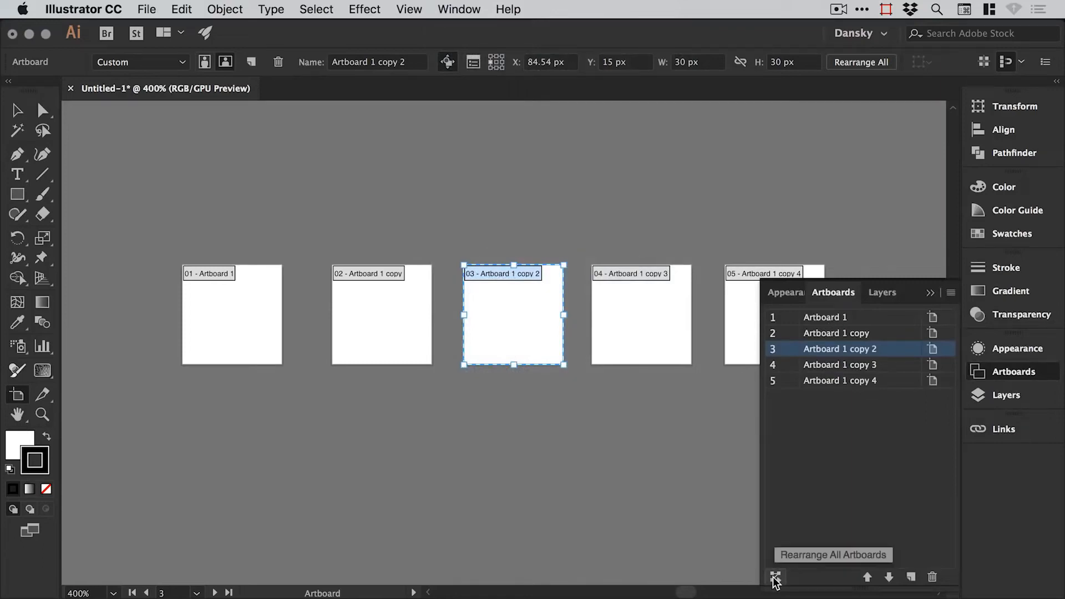
left_click(774, 578)
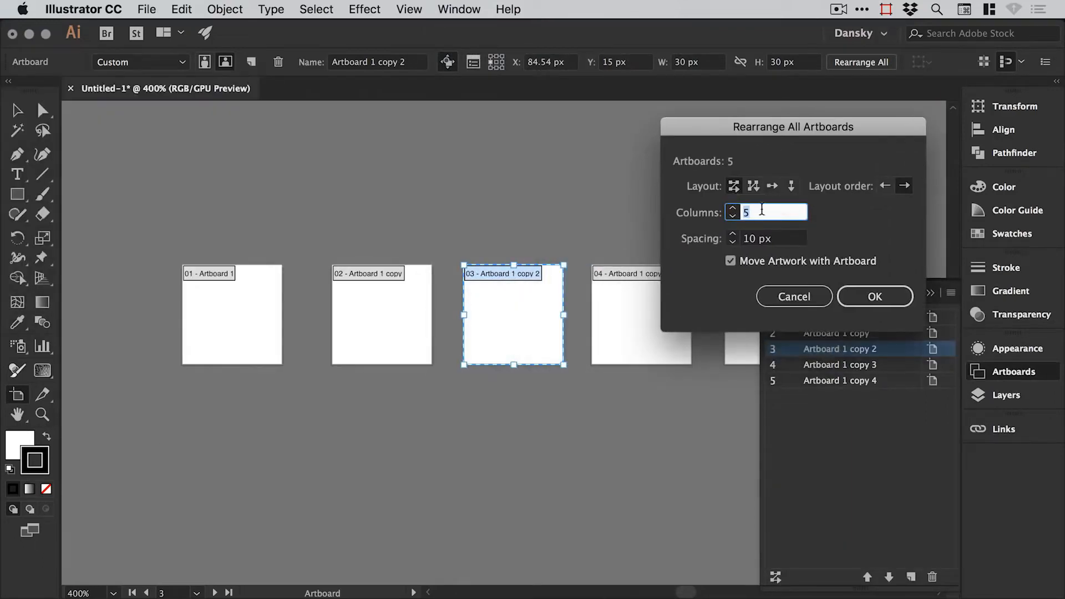
type("2")
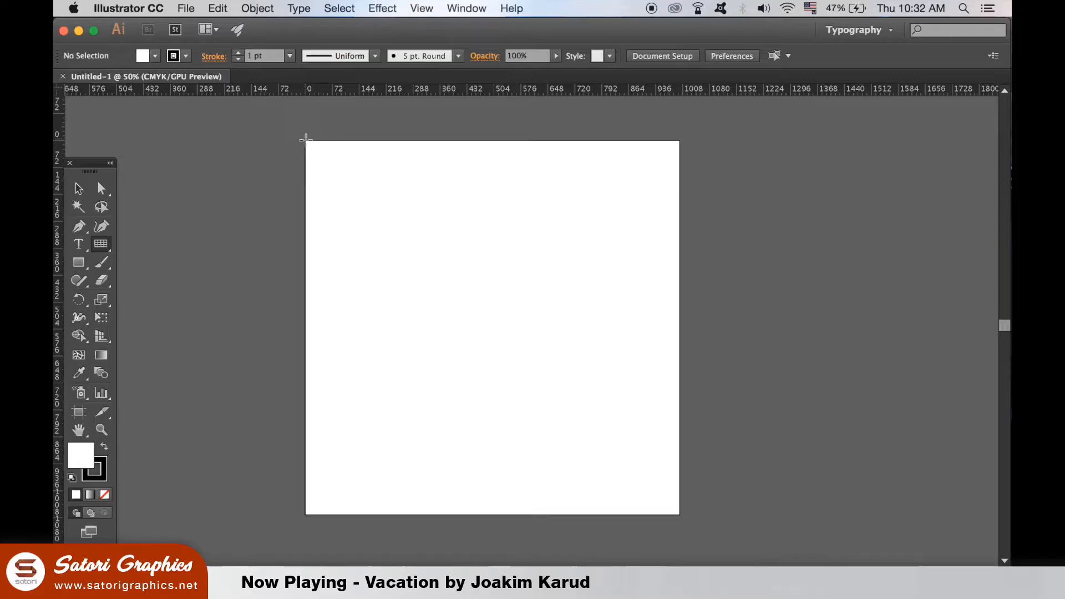
- Drag a red-to-blue gradient across the Artstyle Studio lettering
left_click_drag(305, 140, 681, 515)
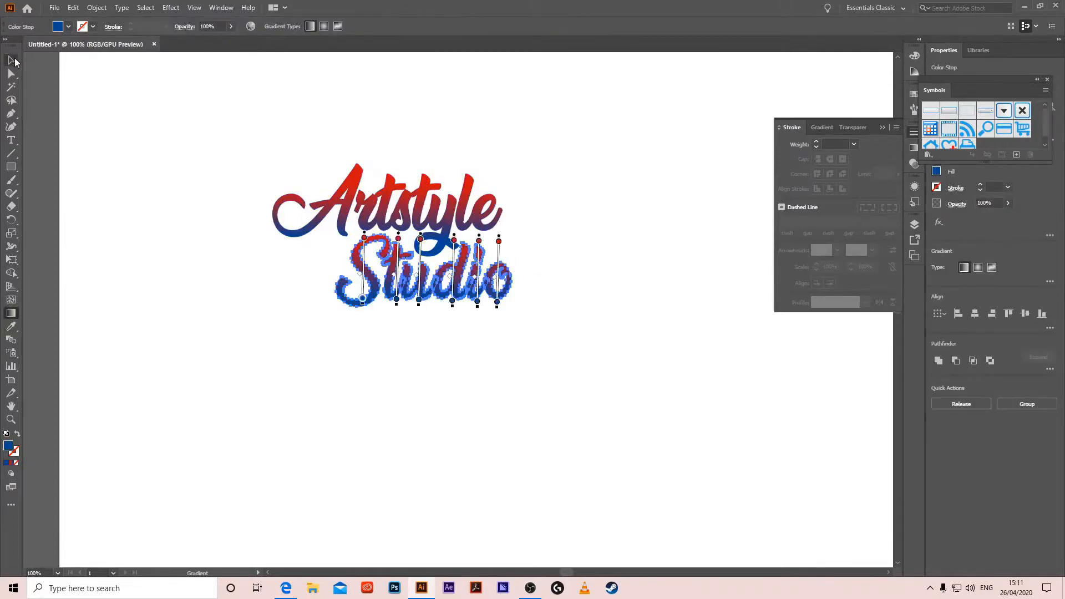
left_click_drag(421, 265, 258, 225)
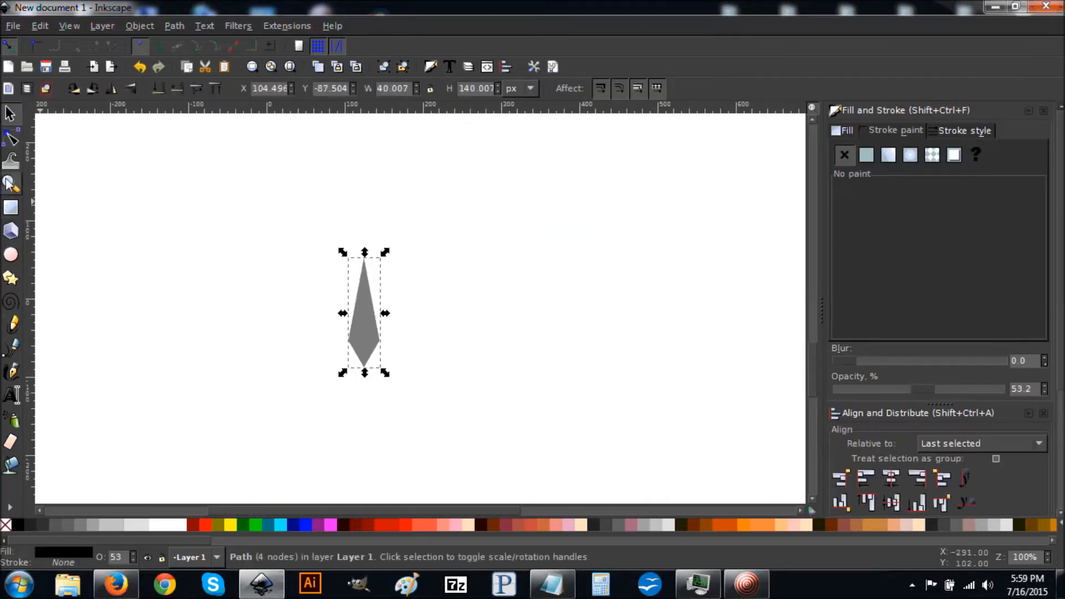
- Draw the tall, narrow diamond path and lower its opacity to about 53%
left_click(175, 26)
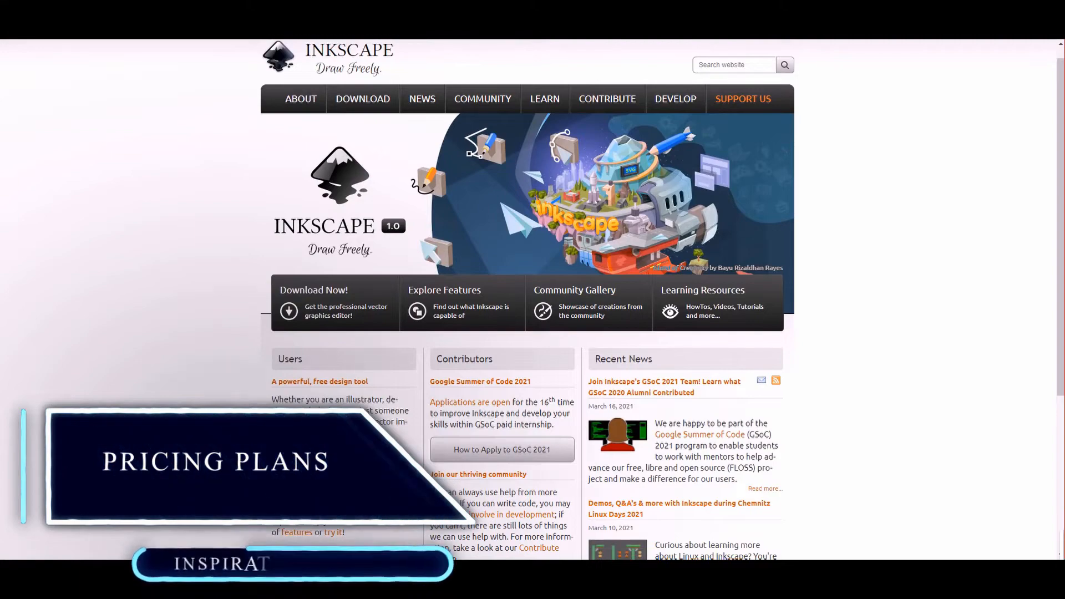
- Scroll the inkscape.org home page presenting Inkscape 1.0 as a free tool
scroll("down", 3)
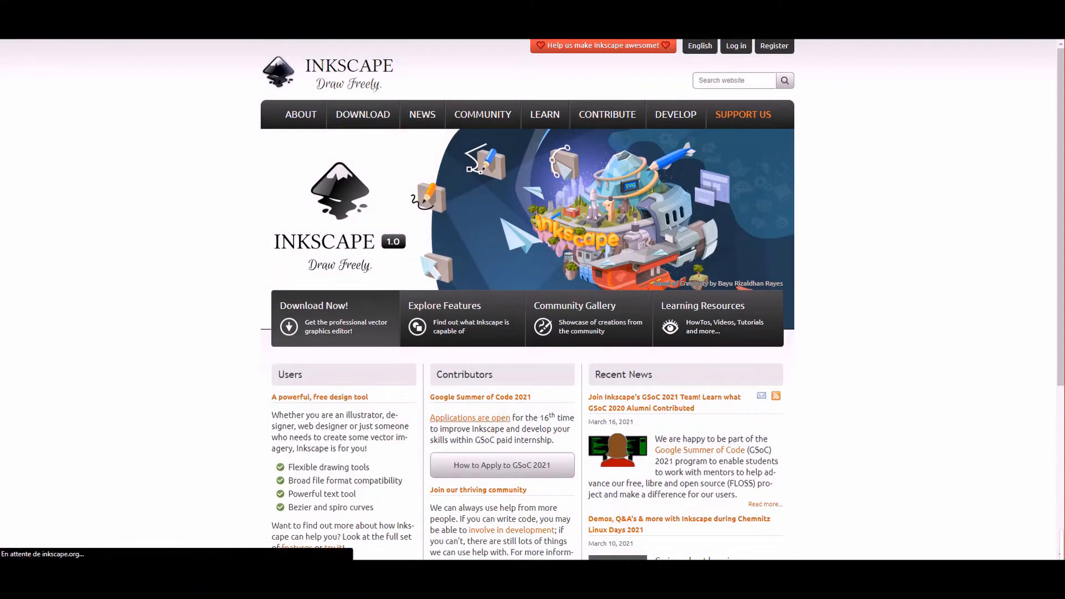
left_click(363, 115)
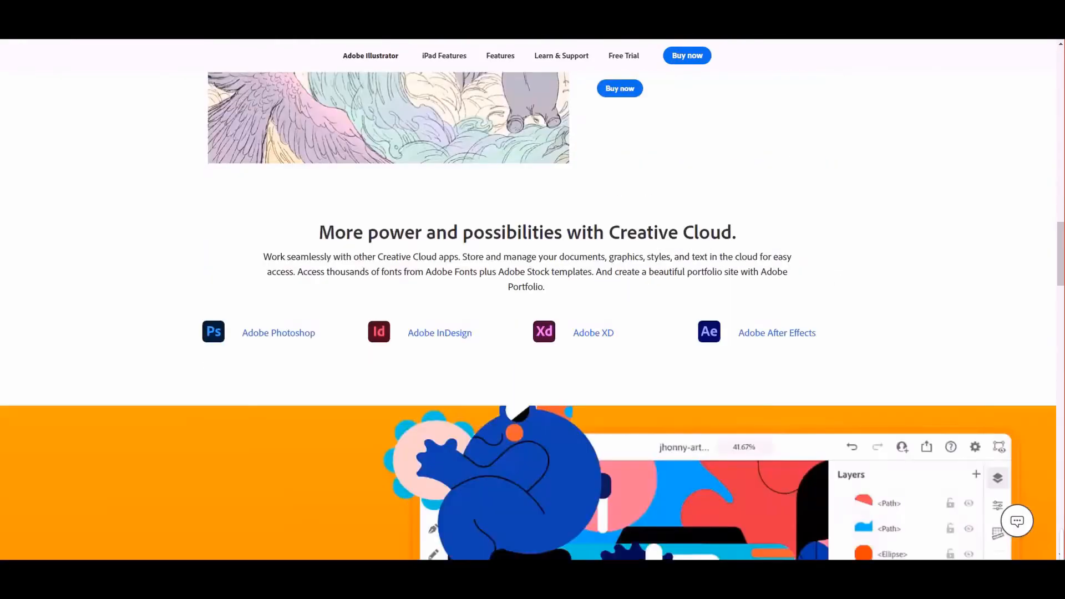
- Go from the Illustrator product page to Creative Cloud Plans & Pricing
scroll("up", 3)
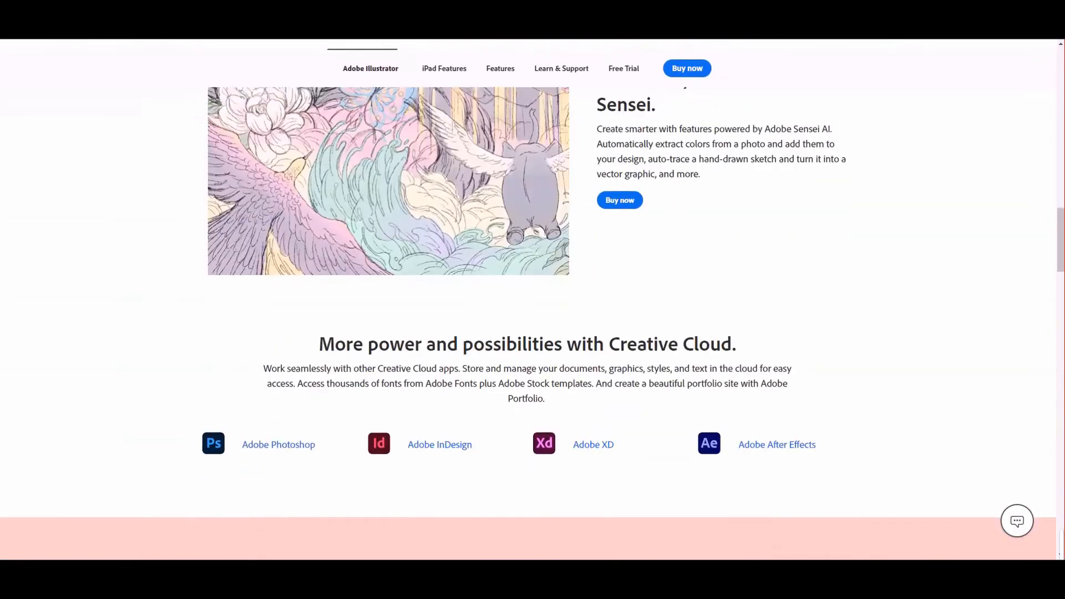
scroll("up", 3)
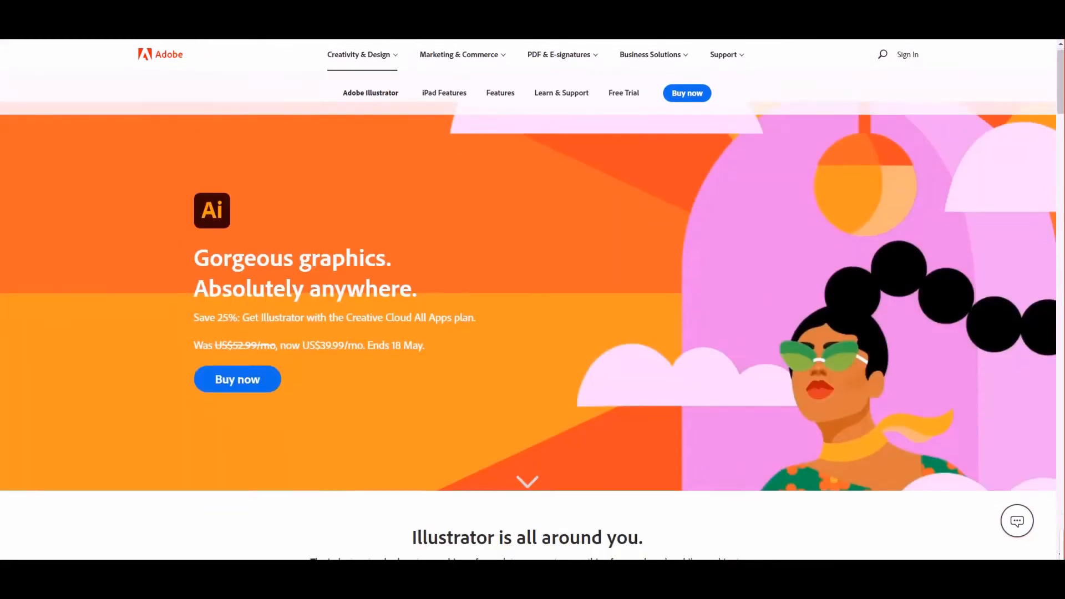
scroll("down", 3)
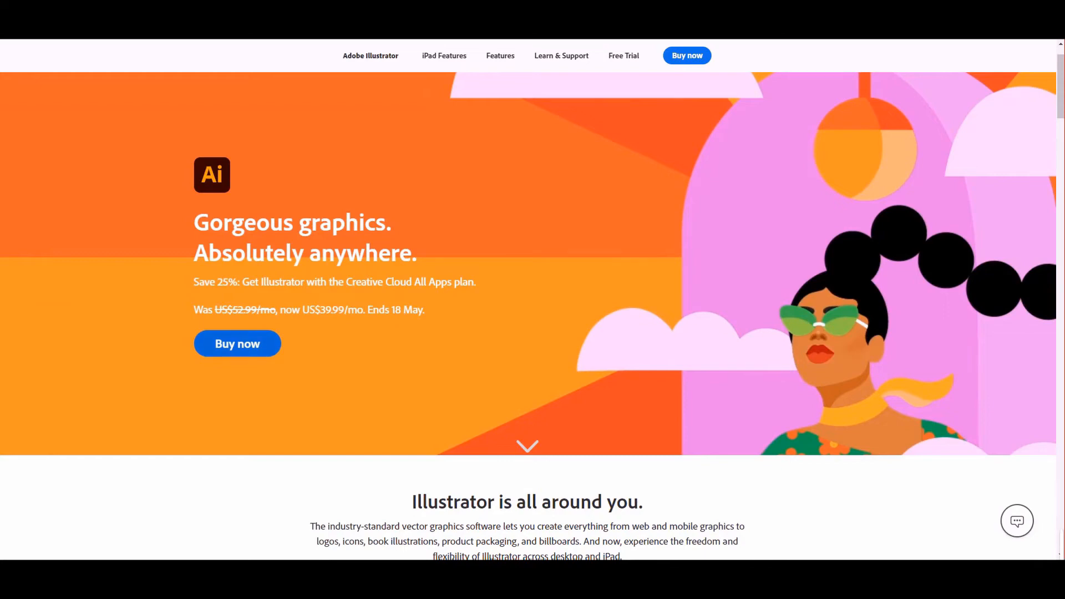
left_click(237, 343)
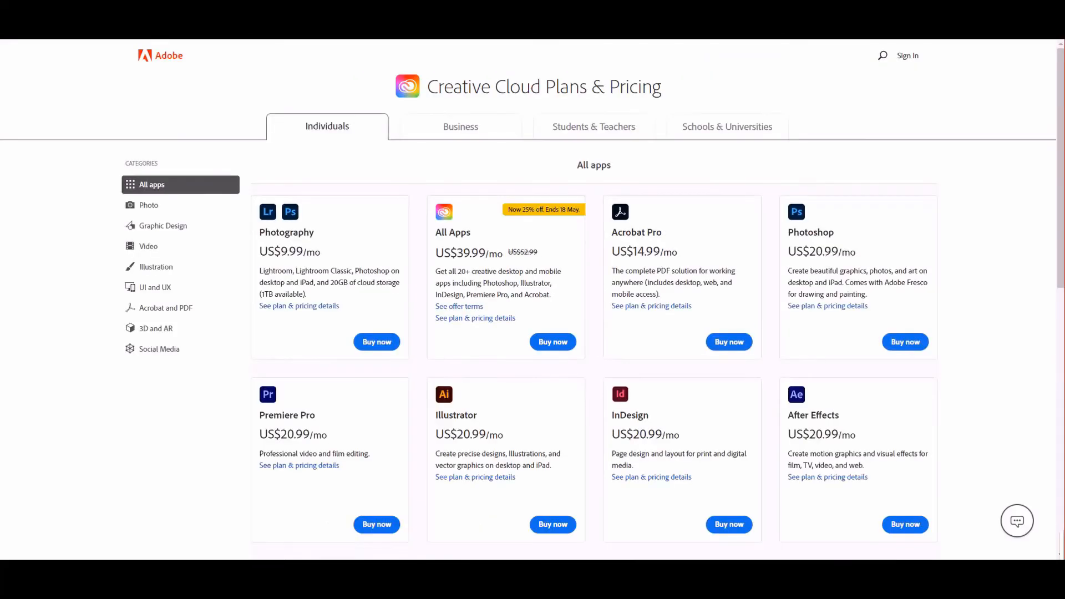
- Choose Buy now for the US$20.99/mo Illustrator annual plan
scroll("down", 3)
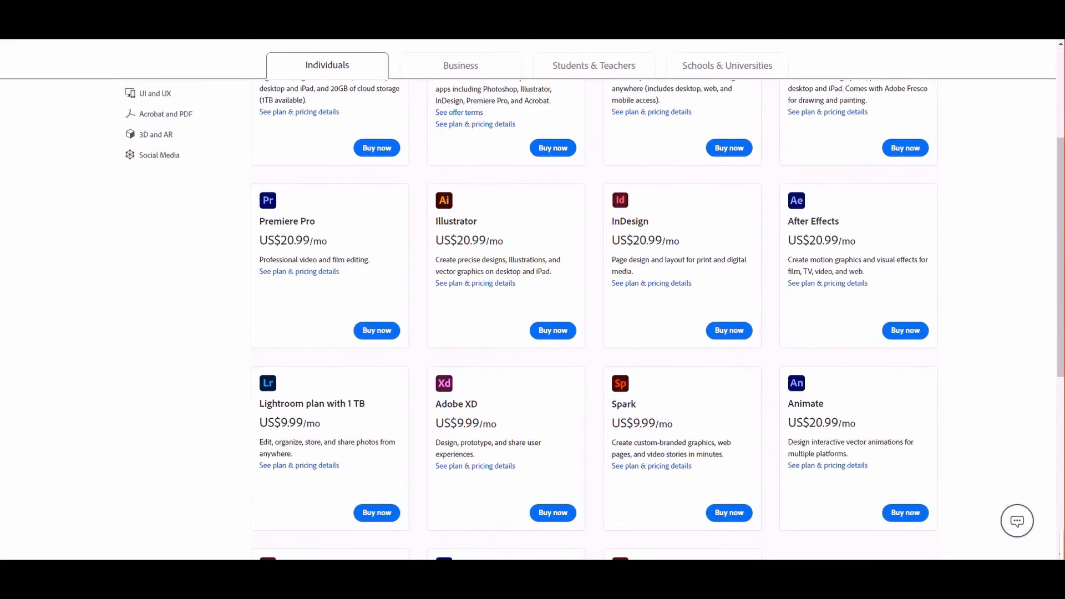
left_click(553, 331)
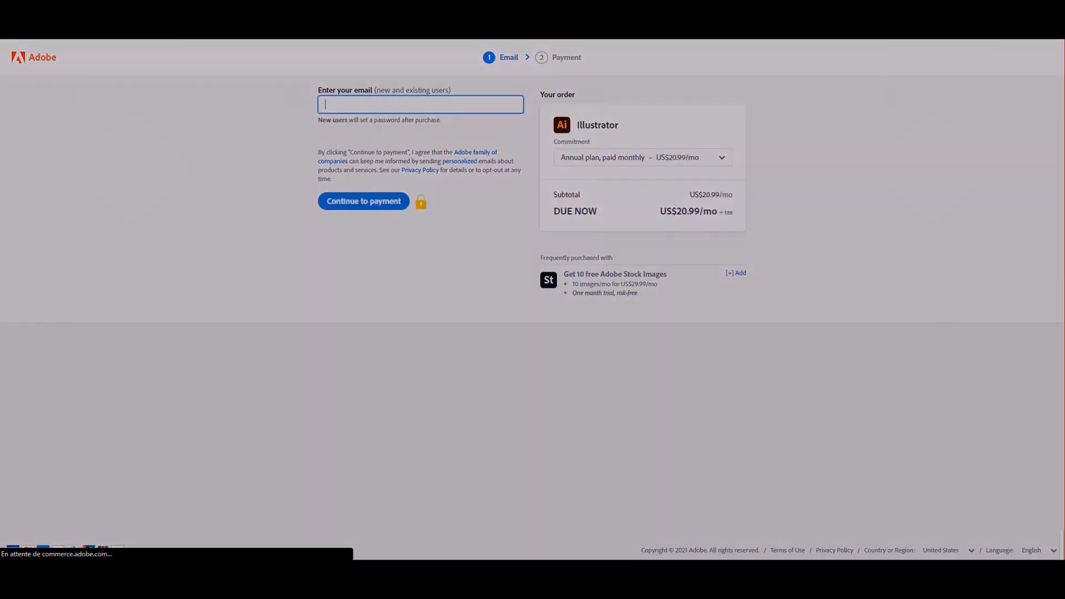